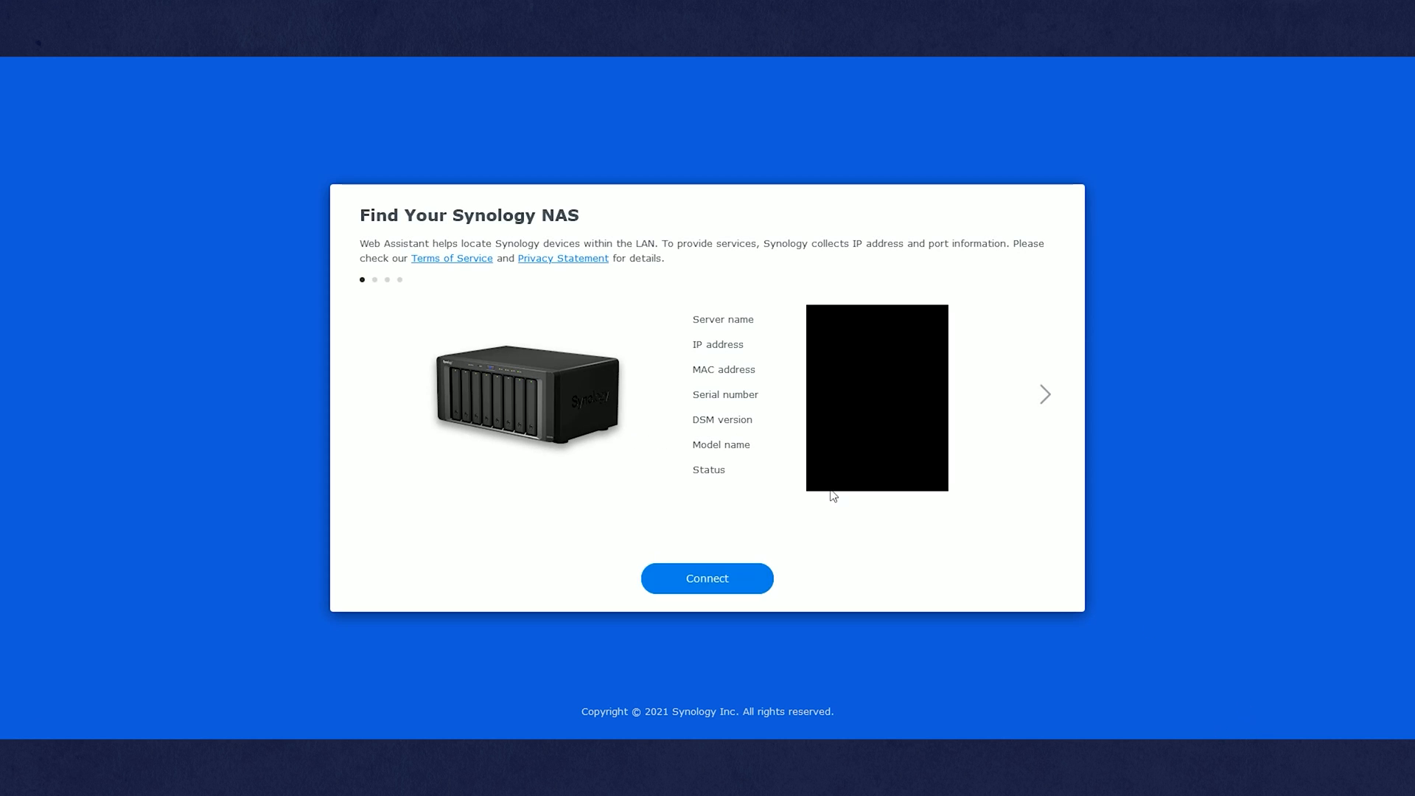
{"action": "mouse_move", "coordinate": [831, 495]}
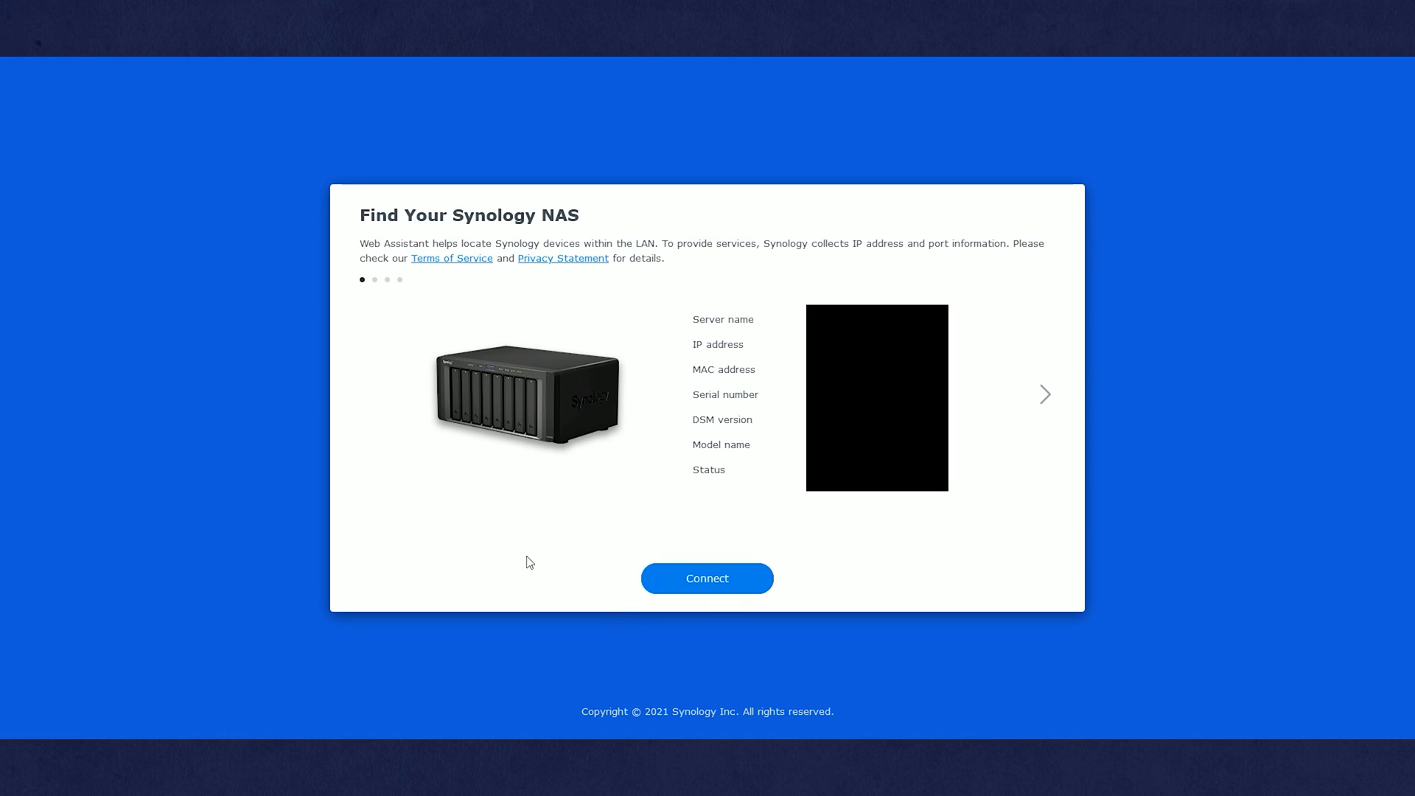
{"action": "mouse_move", "coordinate": [1321, 693]}
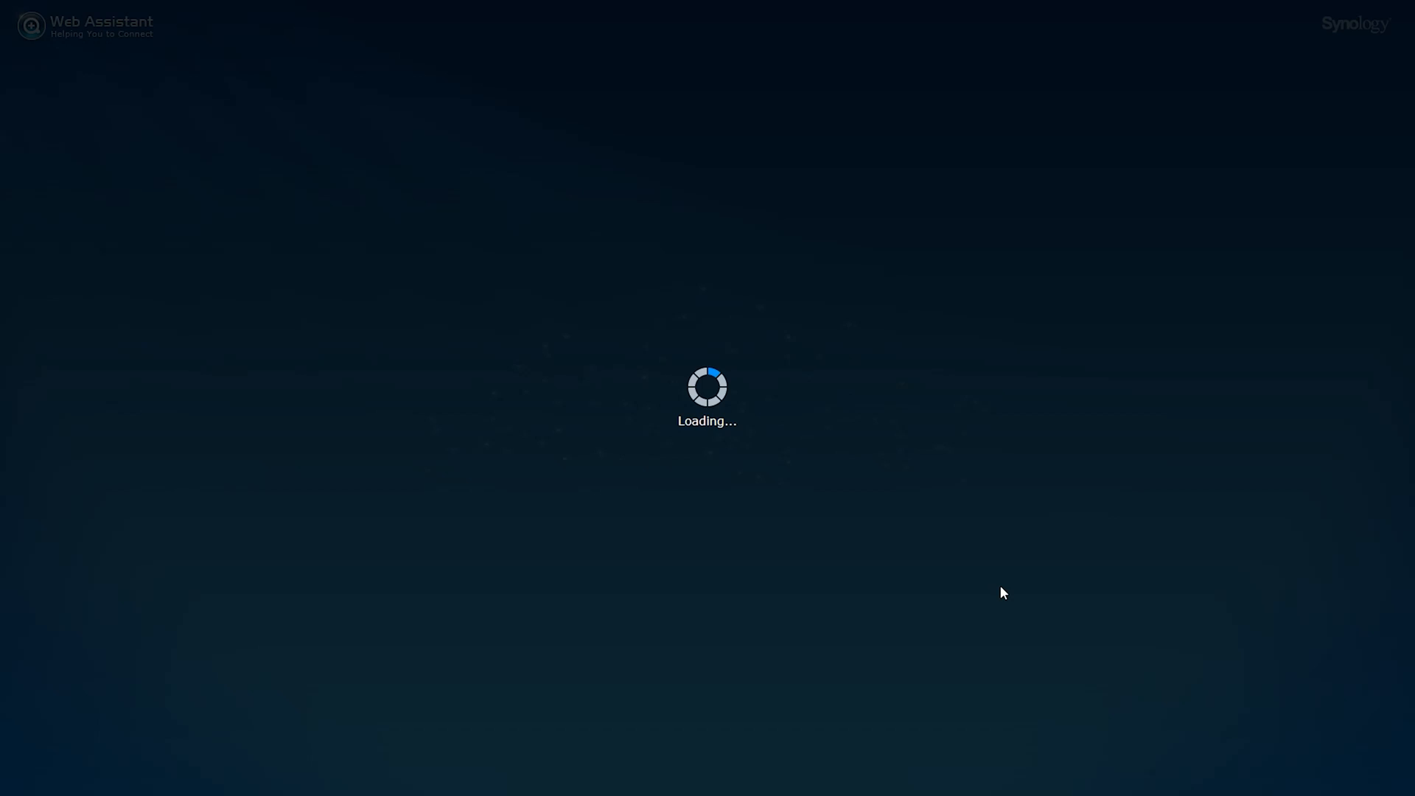
{"action": "mouse_move", "coordinate": [862, 610]}
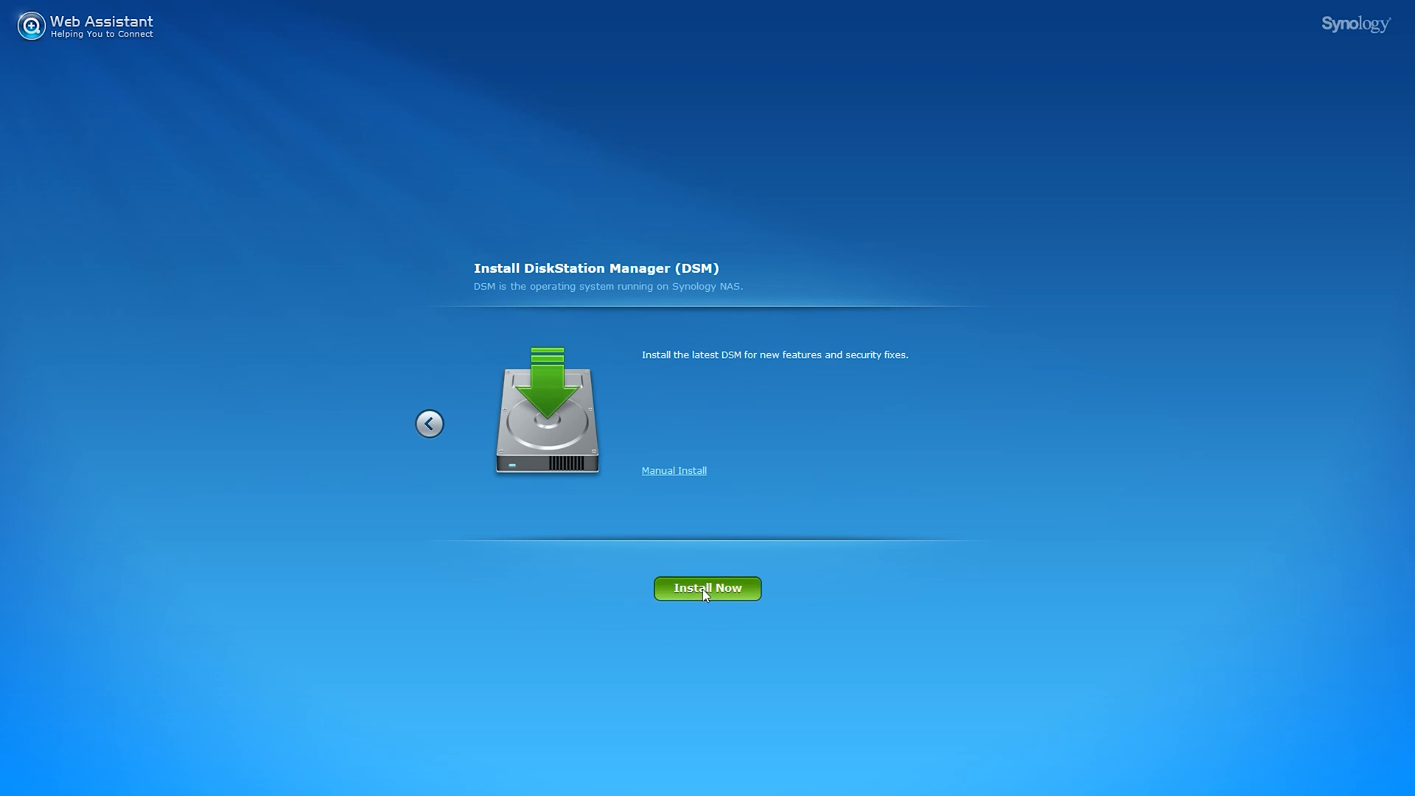
Step: Install the latest DSM and let the NAS reboot to the administrator account page
{"action": "left_click", "coordinate": [706, 588]}
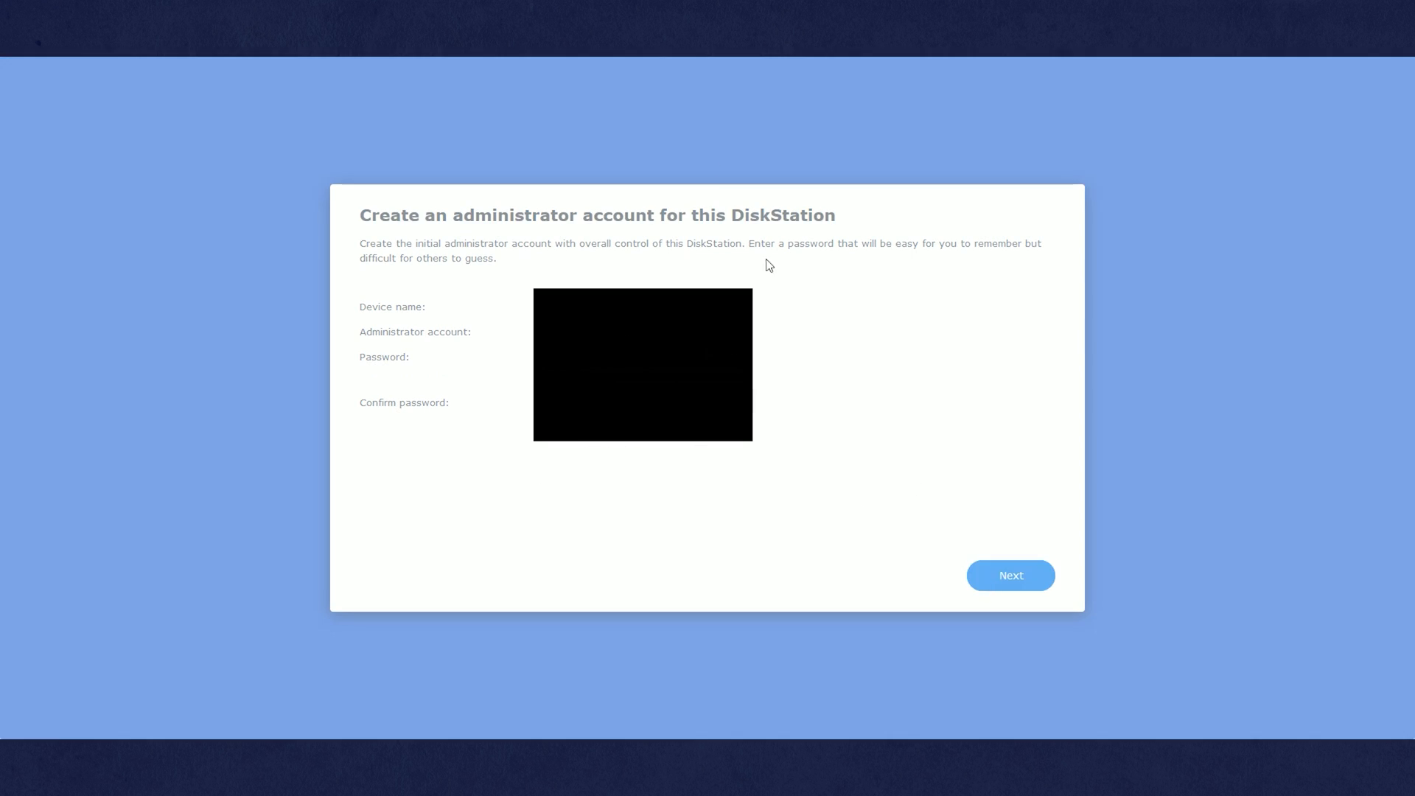
Step: Create the administrator and Synology accounts and register QuickConnect ID pcloud101
{"action": "left_click", "coordinate": [1008, 575]}
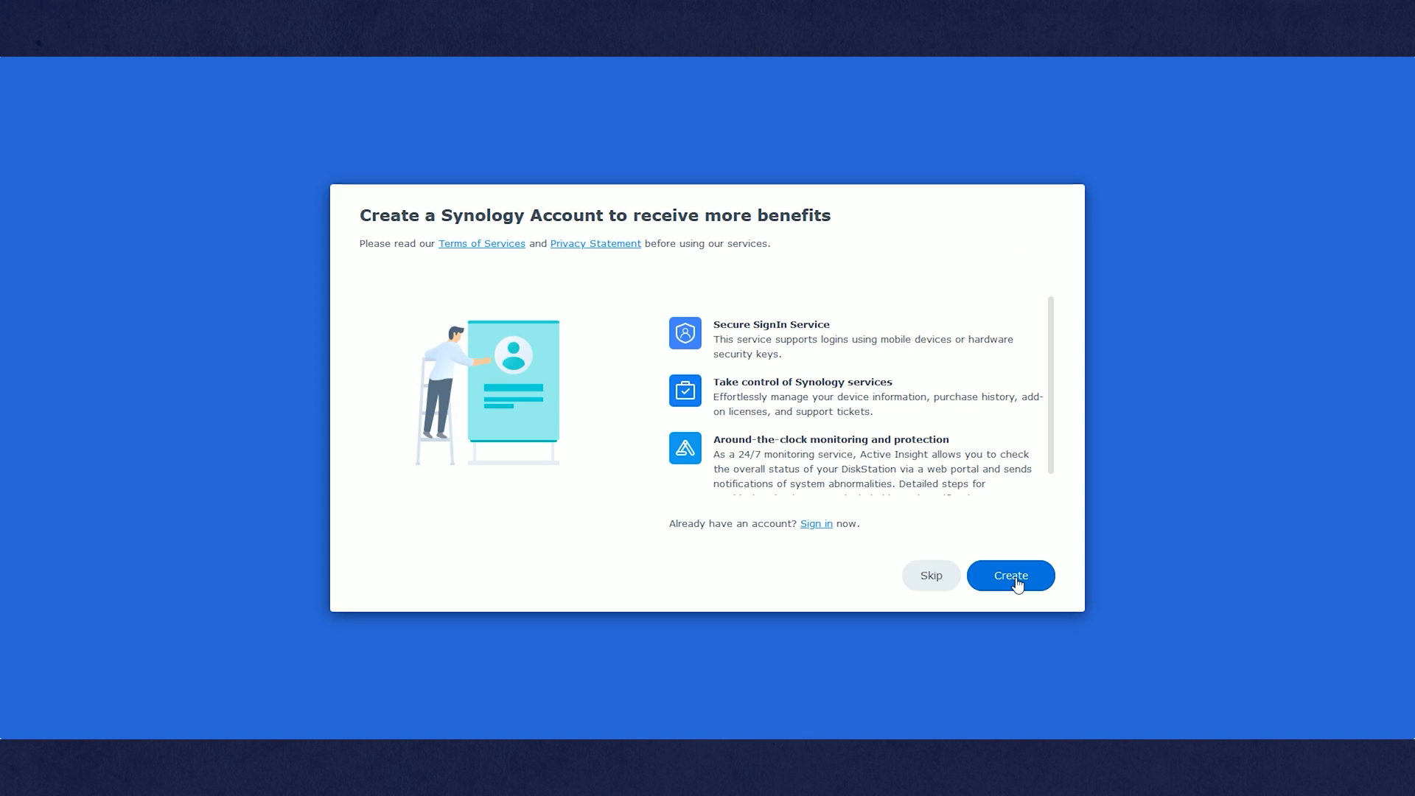
{"action": "left_click", "coordinate": [1010, 575]}
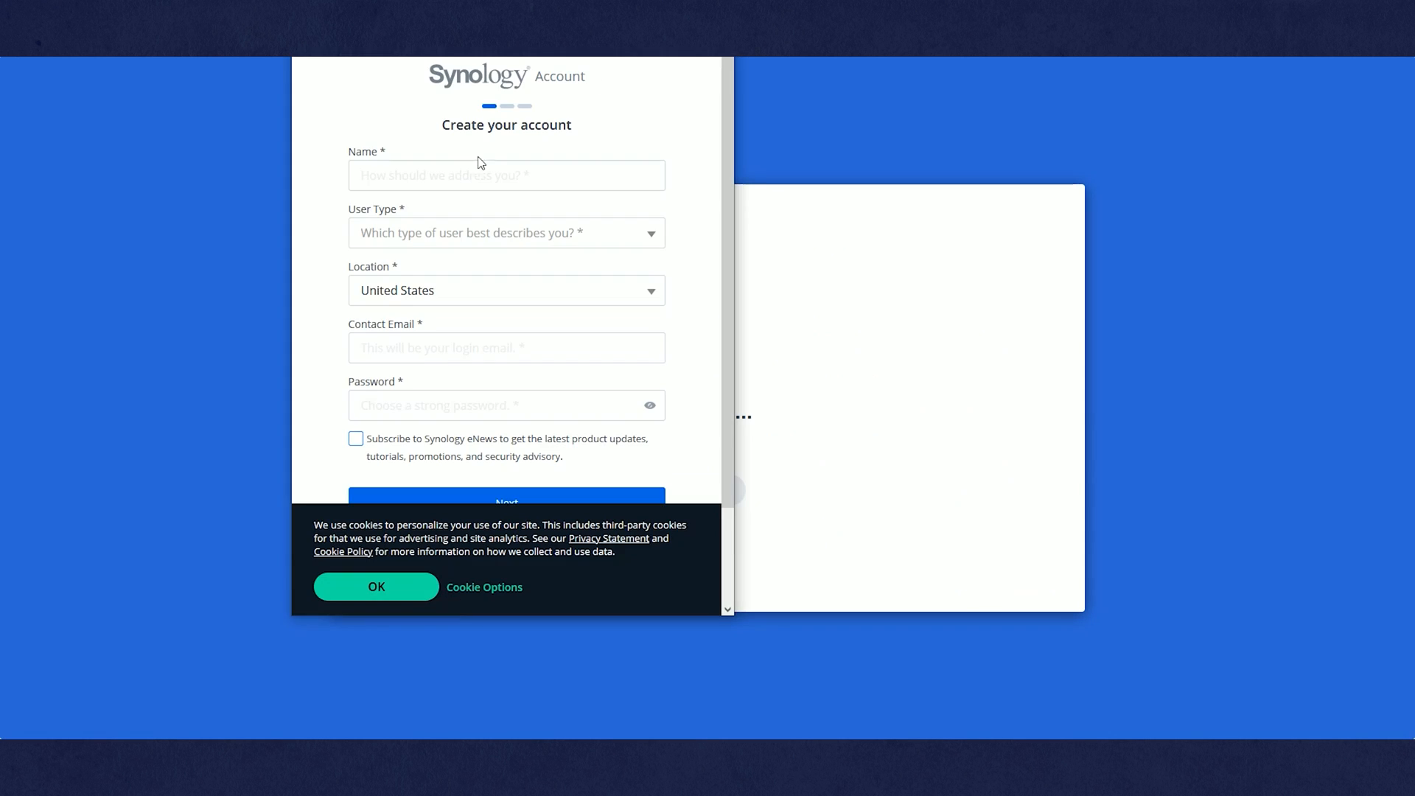
{"action": "left_click", "coordinate": [376, 586]}
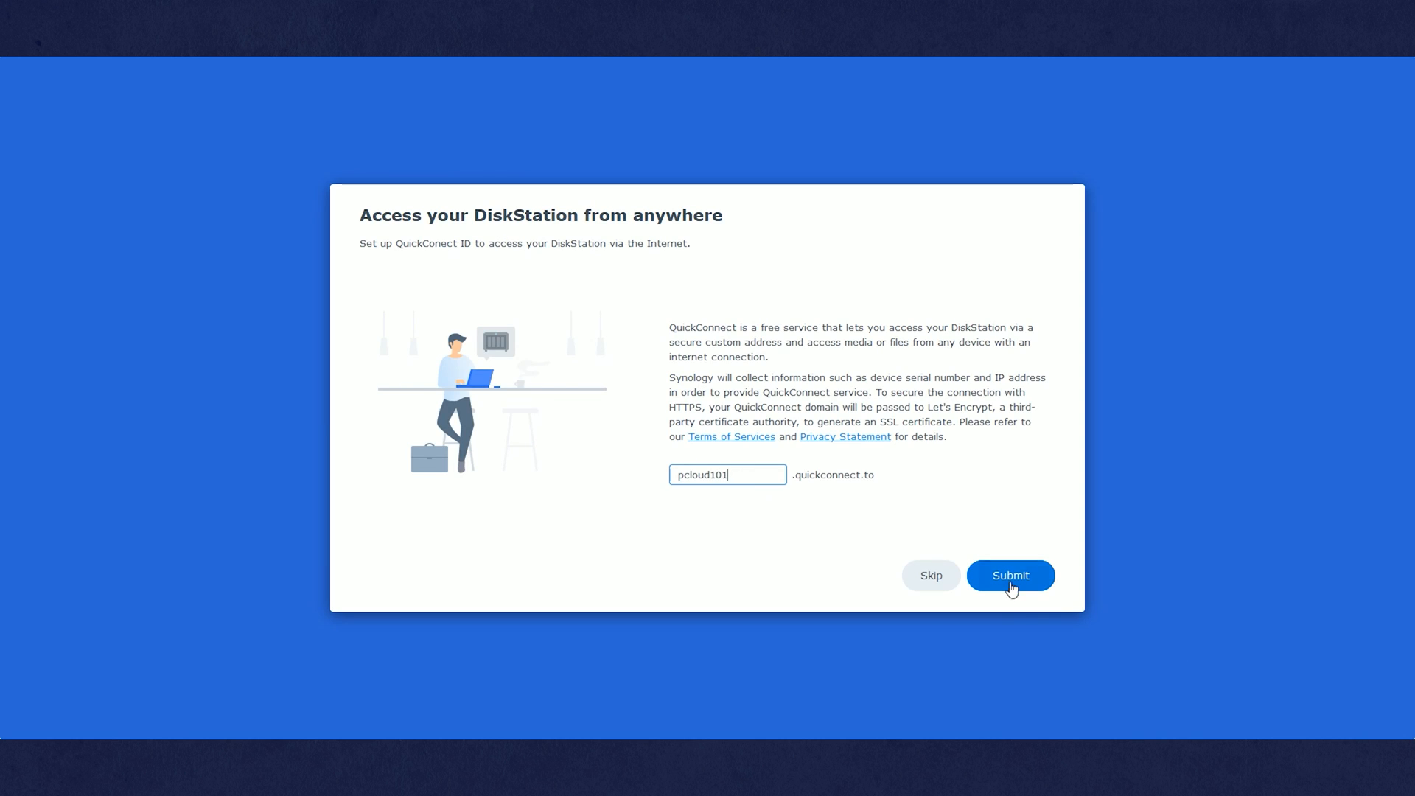
{"action": "left_click", "coordinate": [1010, 575]}
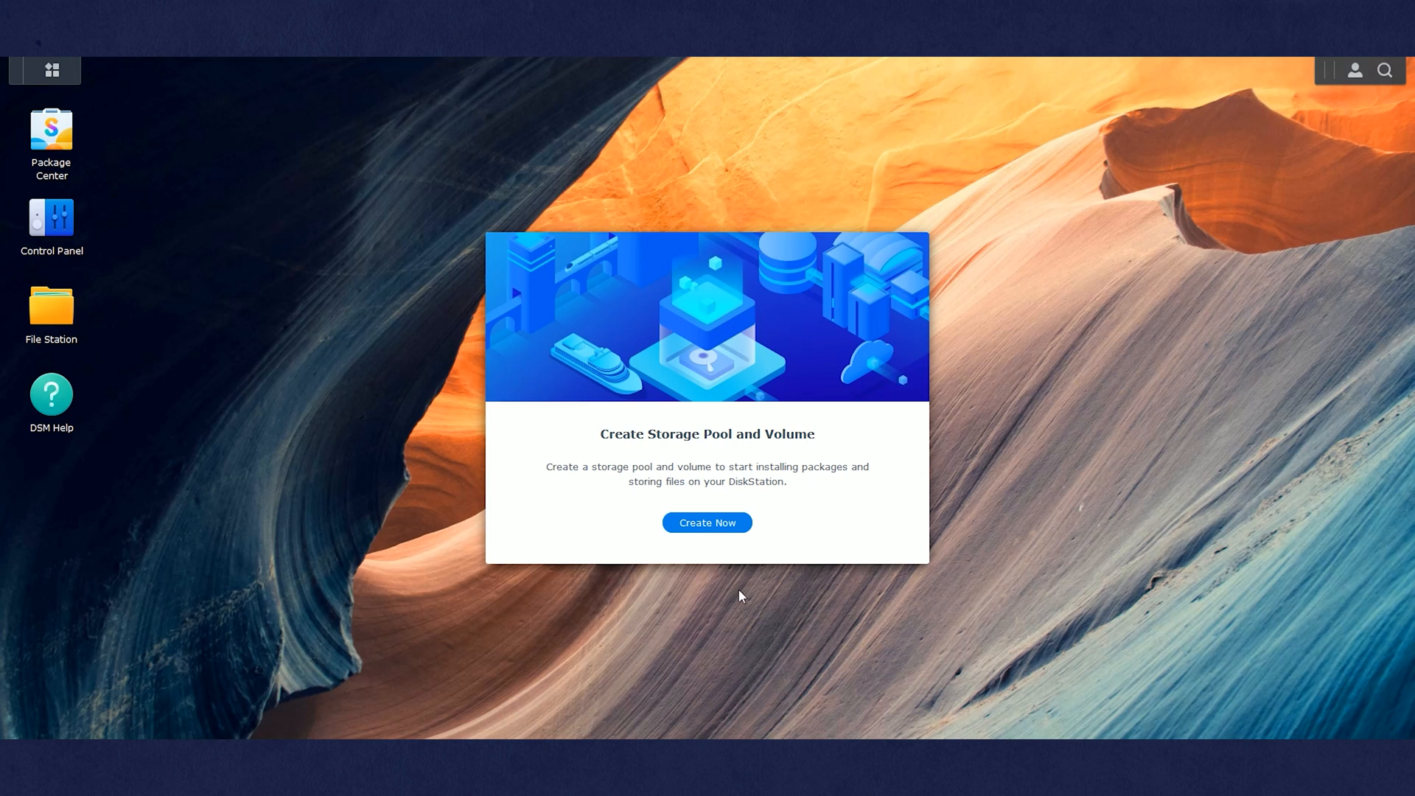
Step: Create Storage Pool 1 as SHR across five drives with a maximum-size Volume 1 of about 58 TB
{"action": "left_click", "coordinate": [706, 521]}
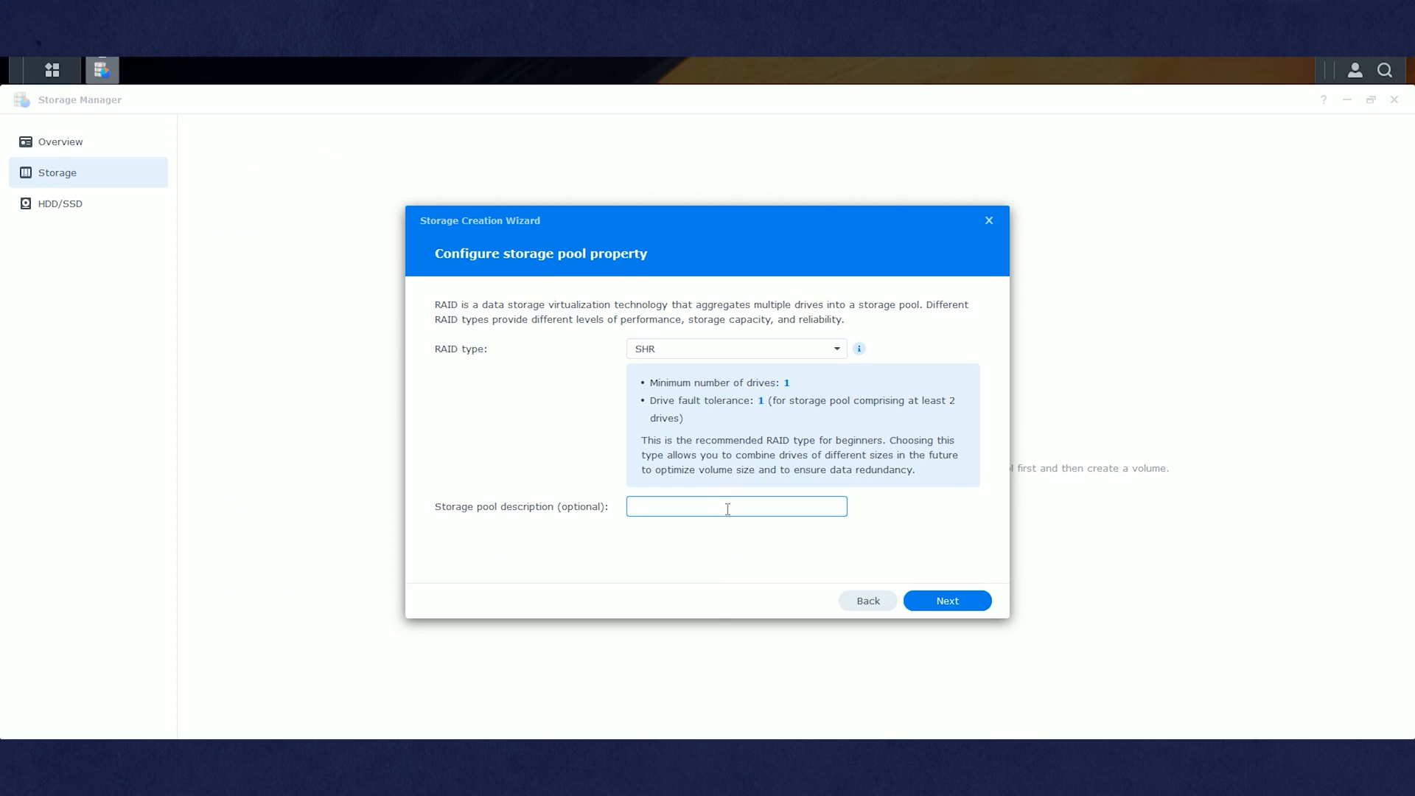
{"action": "left_click", "coordinate": [946, 600]}
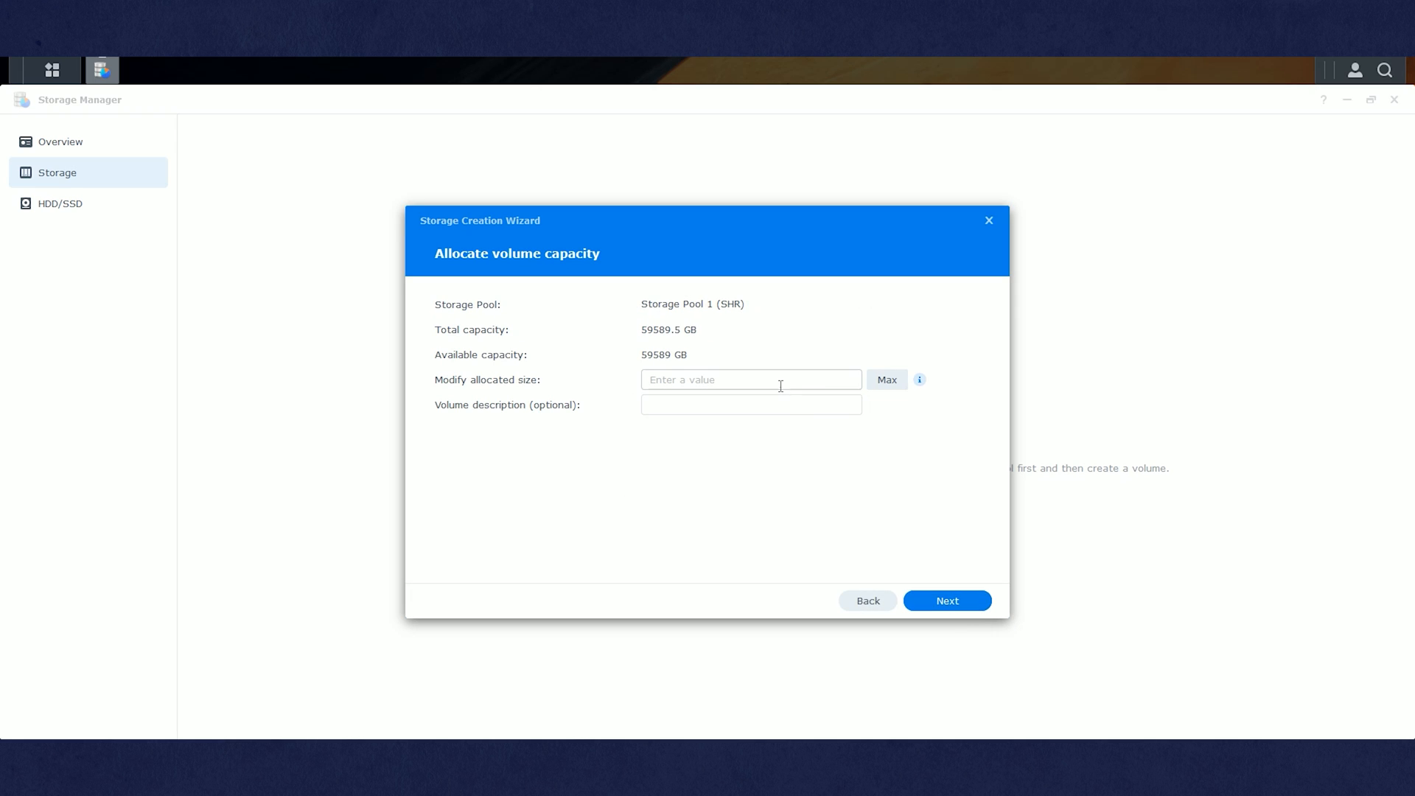
{"action": "left_click", "coordinate": [946, 600]}
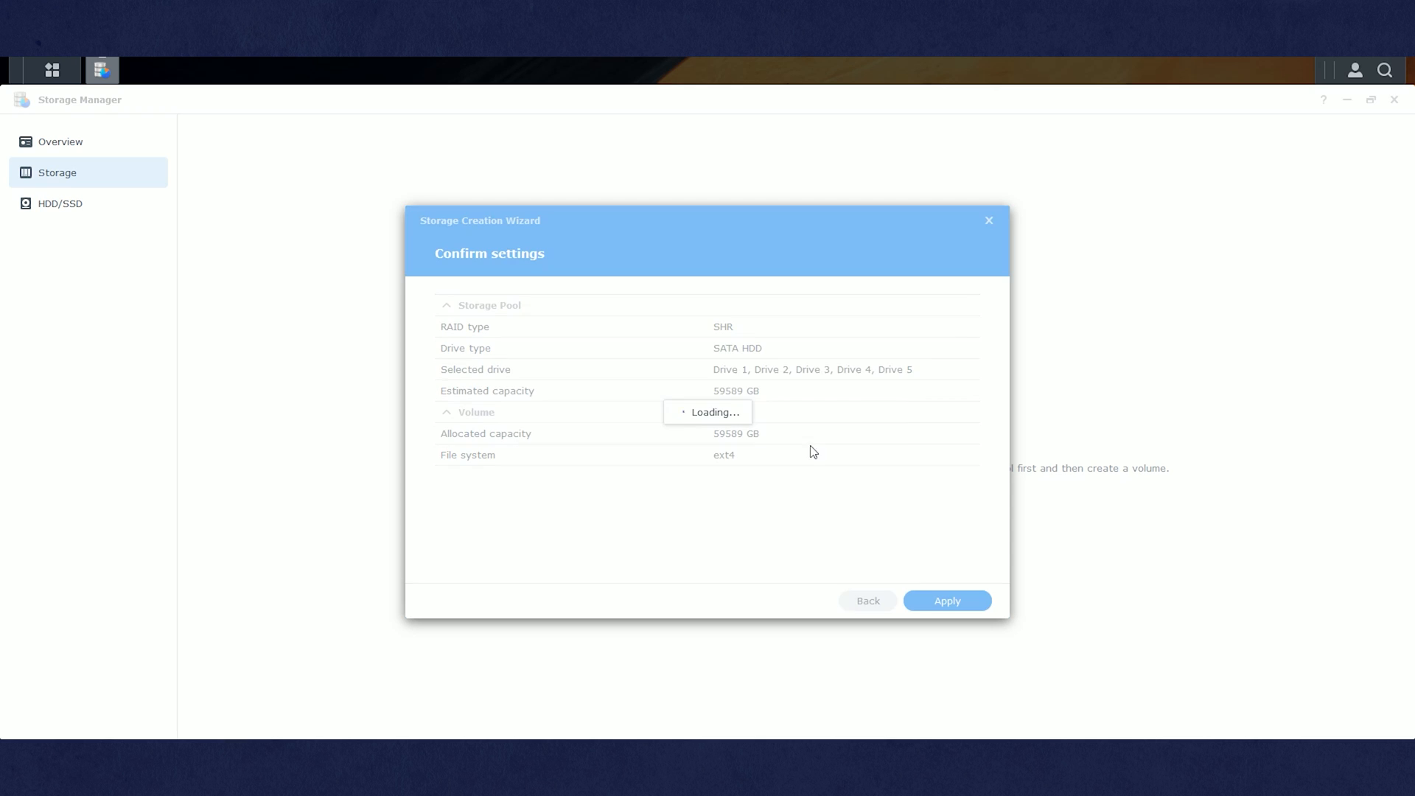
{"action": "left_click", "coordinate": [946, 600]}
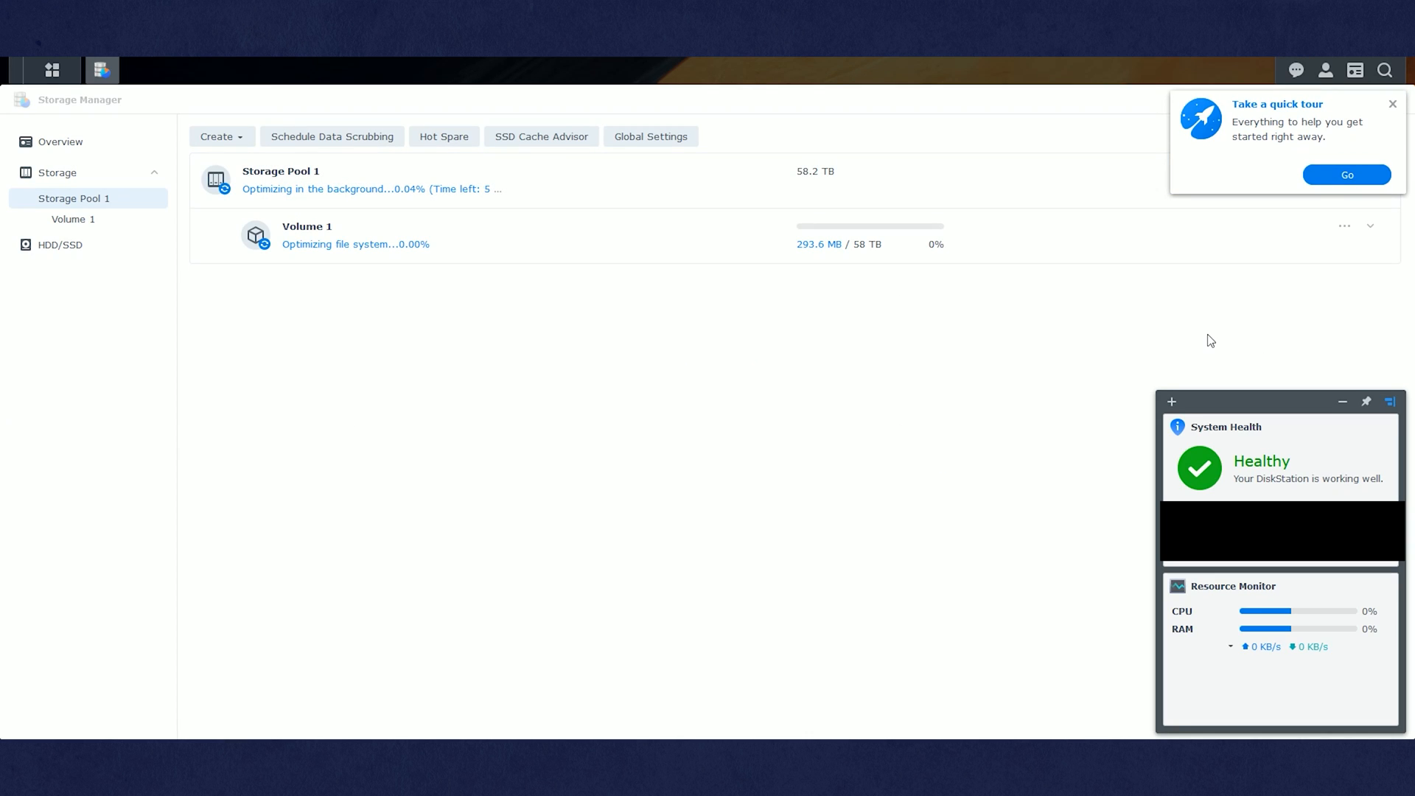
{"action": "left_click", "coordinate": [1393, 103]}
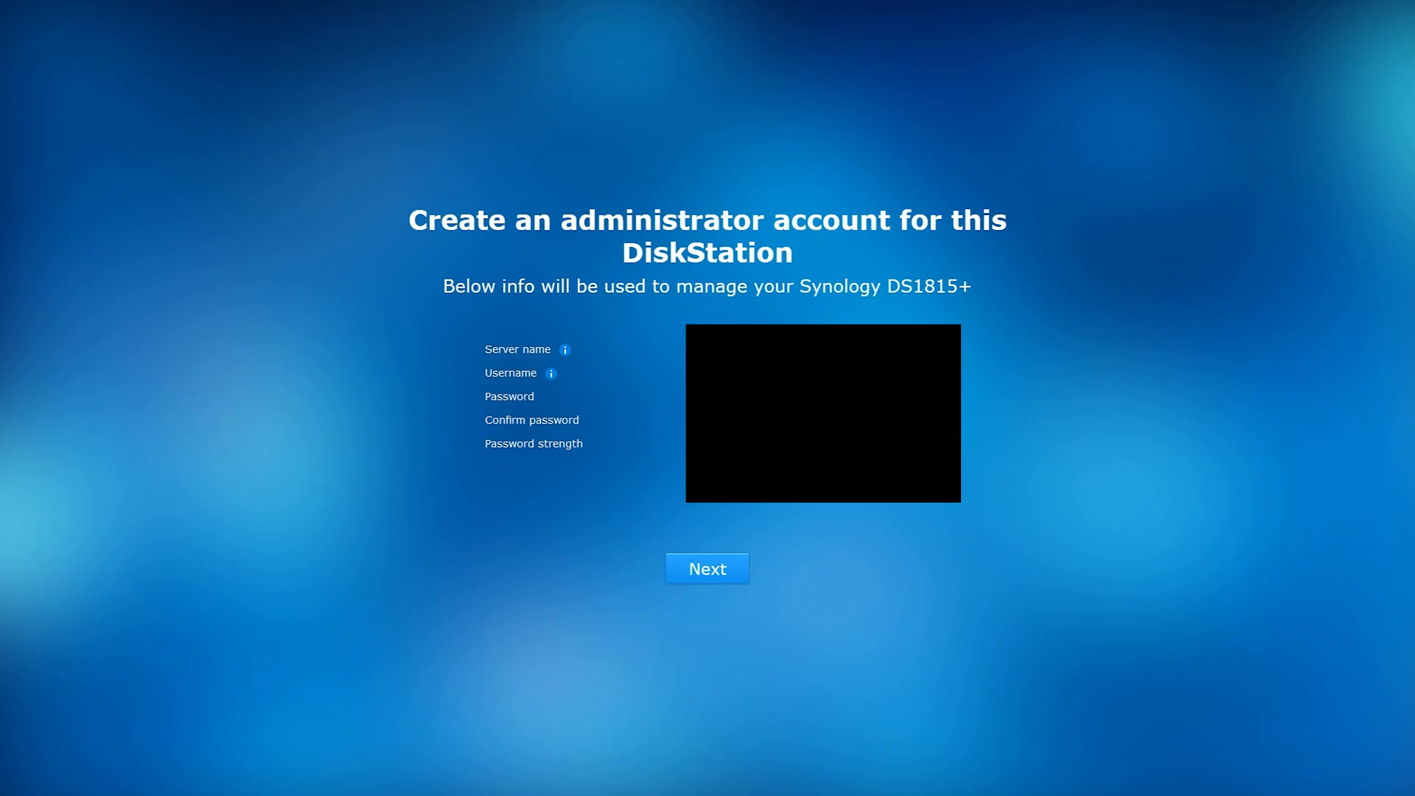
Step: Submit the second NAS's admin account and create a Btrfs SHR Volume 1 of about 58.19 TB
{"action": "left_click", "coordinate": [706, 569]}
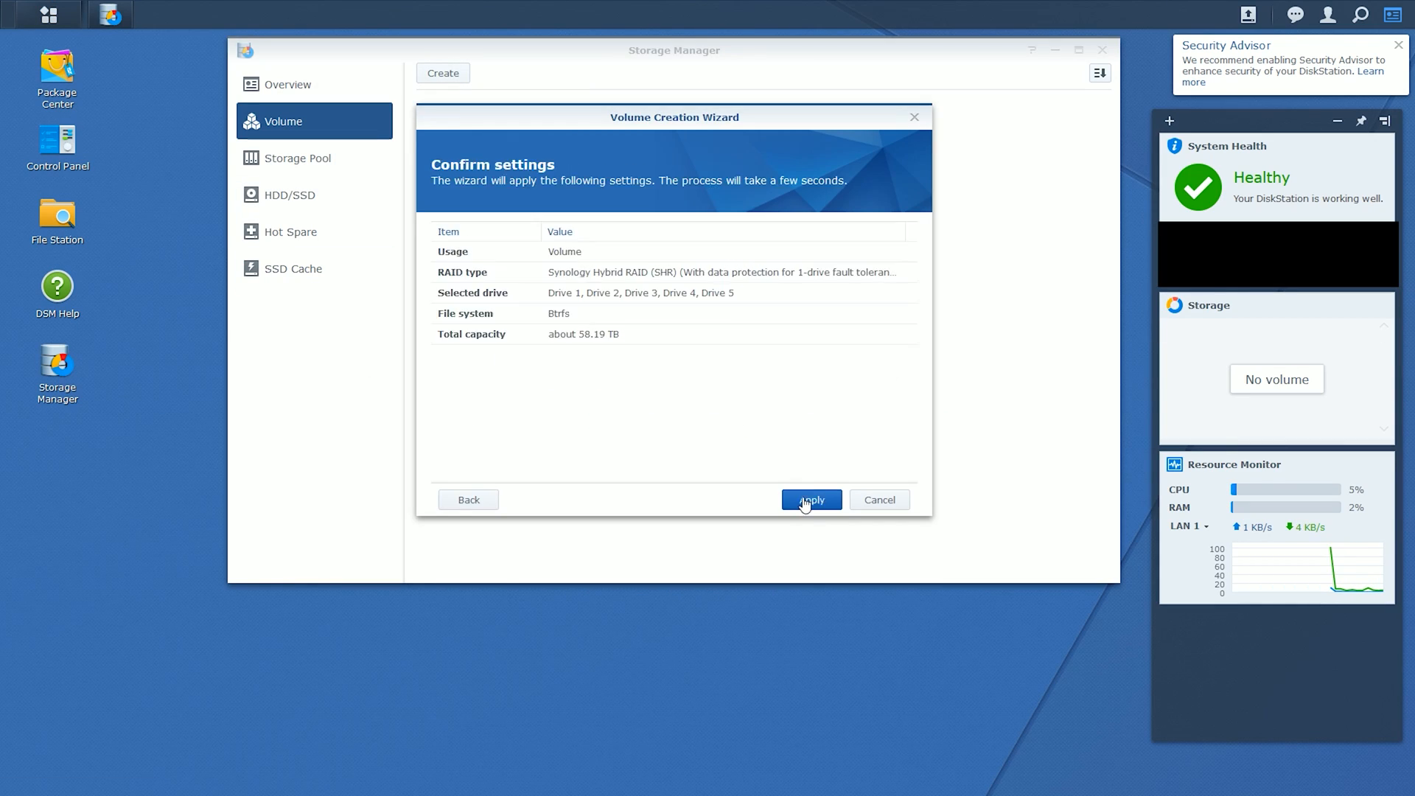
{"action": "left_click", "coordinate": [809, 500]}
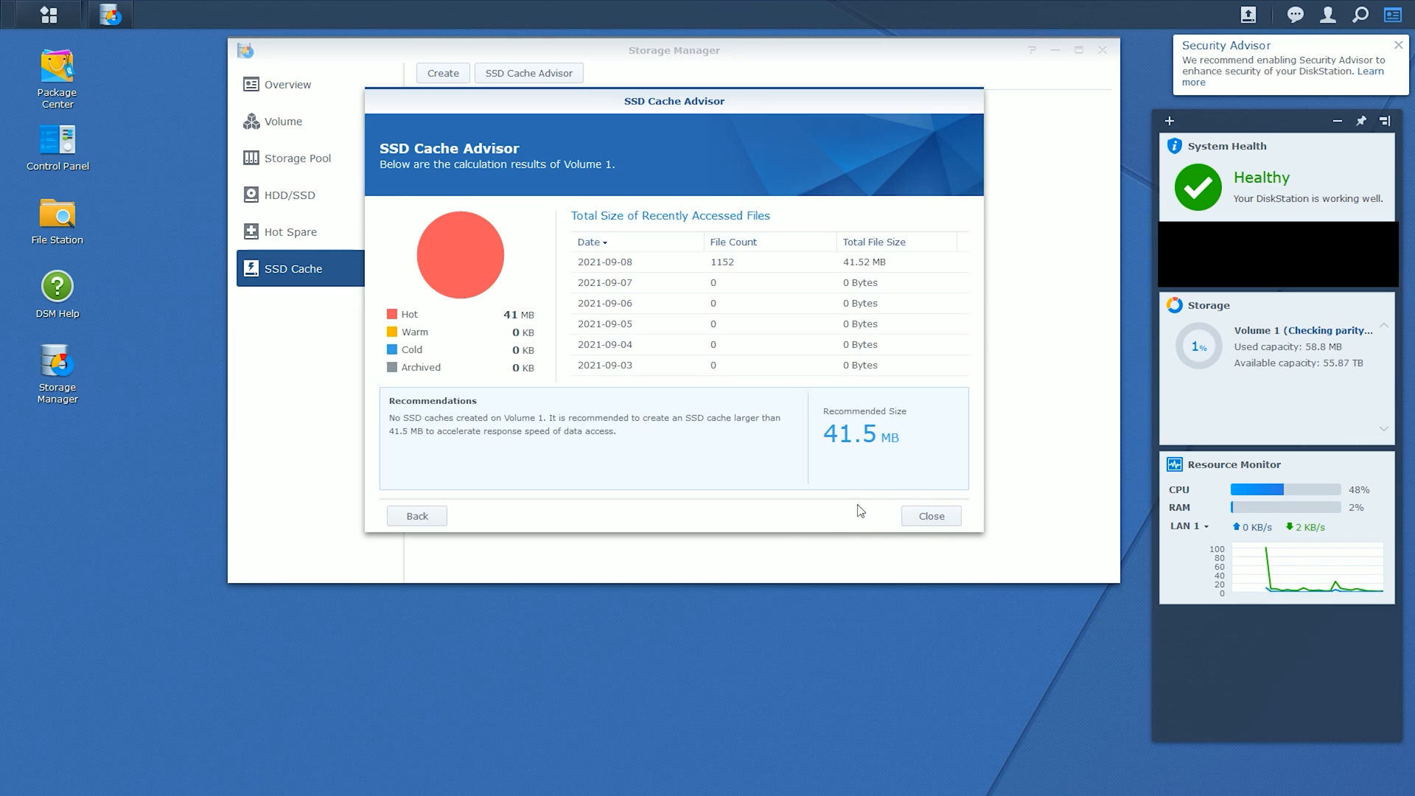
Step: Create a read-only SSD Cache 1 mounted to Volume 1
{"action": "left_click", "coordinate": [440, 74]}
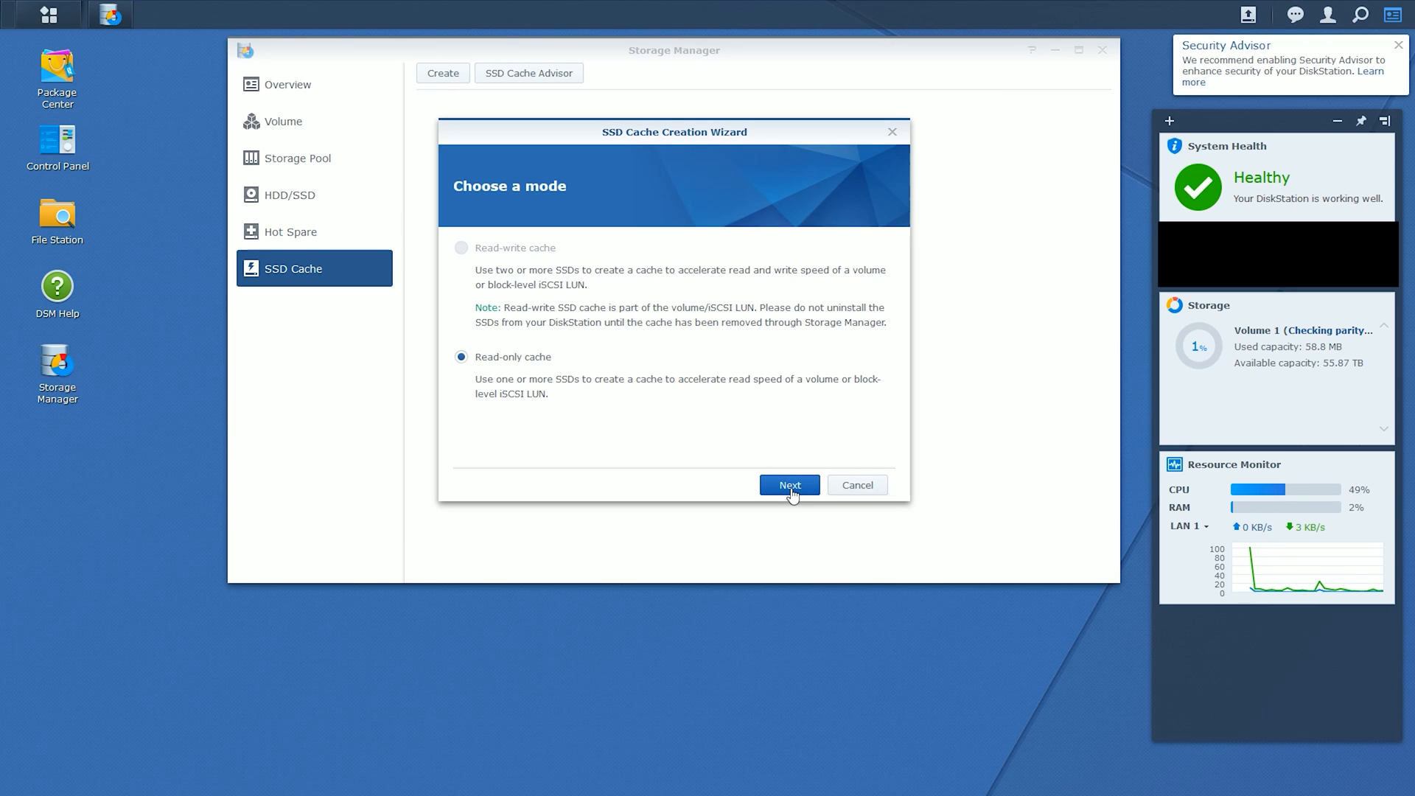
{"action": "left_click", "coordinate": [787, 485]}
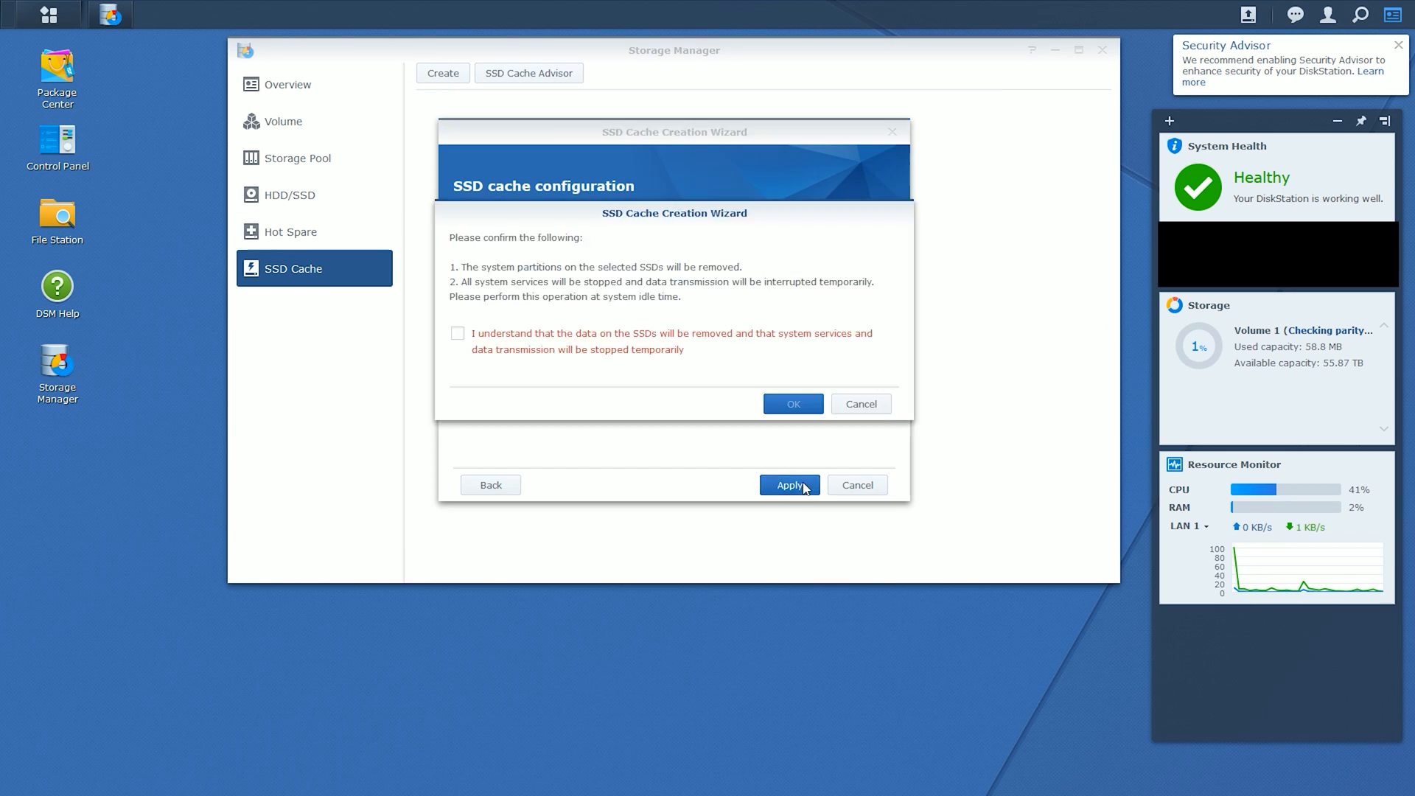
{"action": "left_click", "coordinate": [787, 485]}
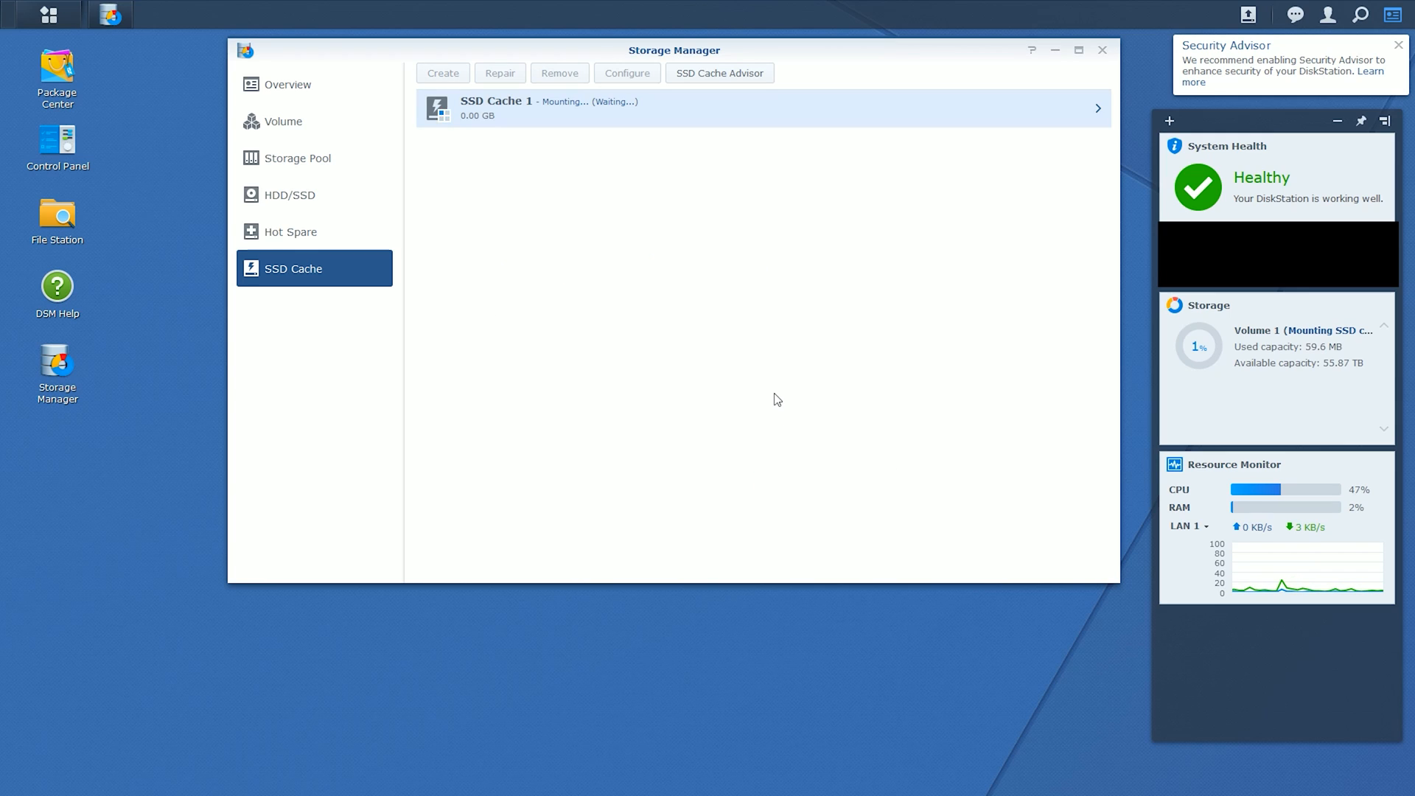